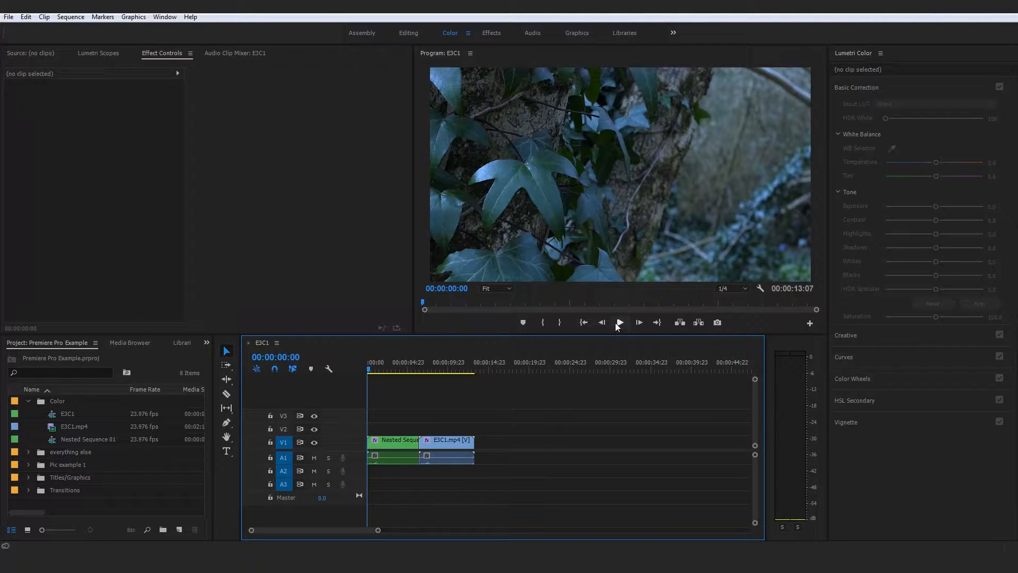
# Play the sequence start and park the playhead on the hooded face at about 00:00:05:10.
pyautogui.click(618, 323)
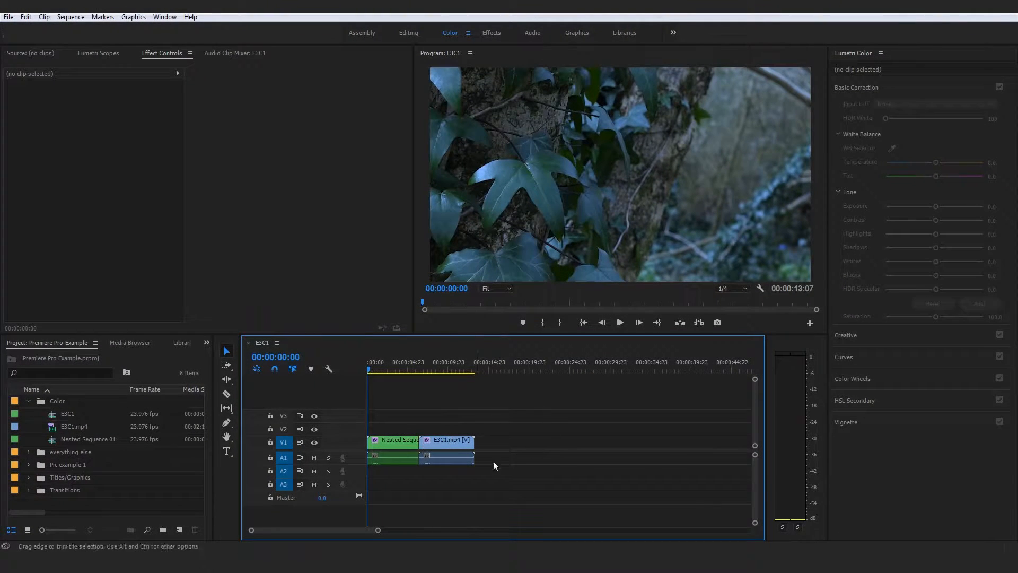
pyautogui.click(447, 439)
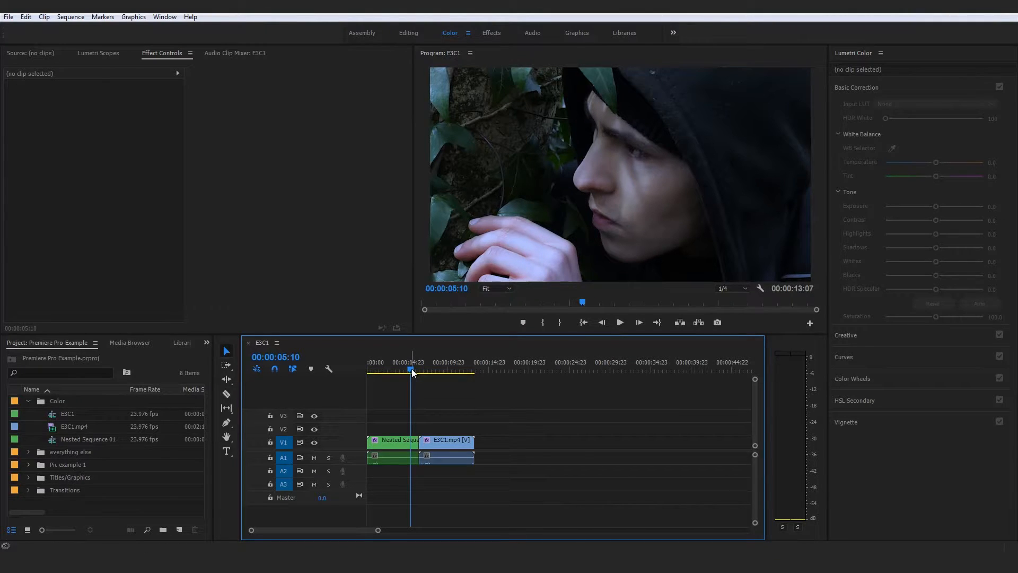
# Scrub through the nested first clip, park at 00:00:03:03 on the profile shot, then deselect.
pyautogui.click(389, 439)
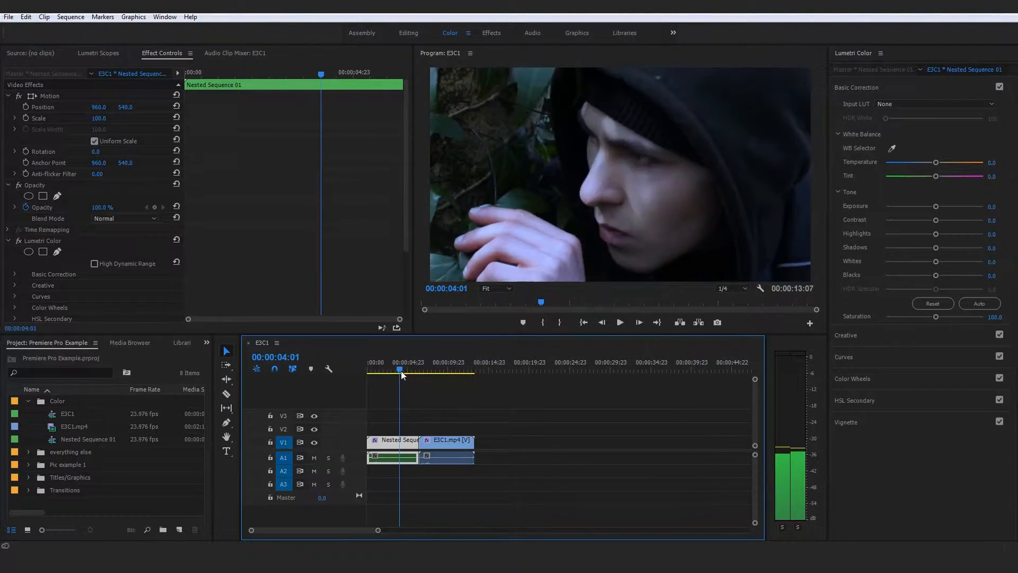
pyautogui.moveTo(400, 372); pyautogui.dragTo(392, 372)
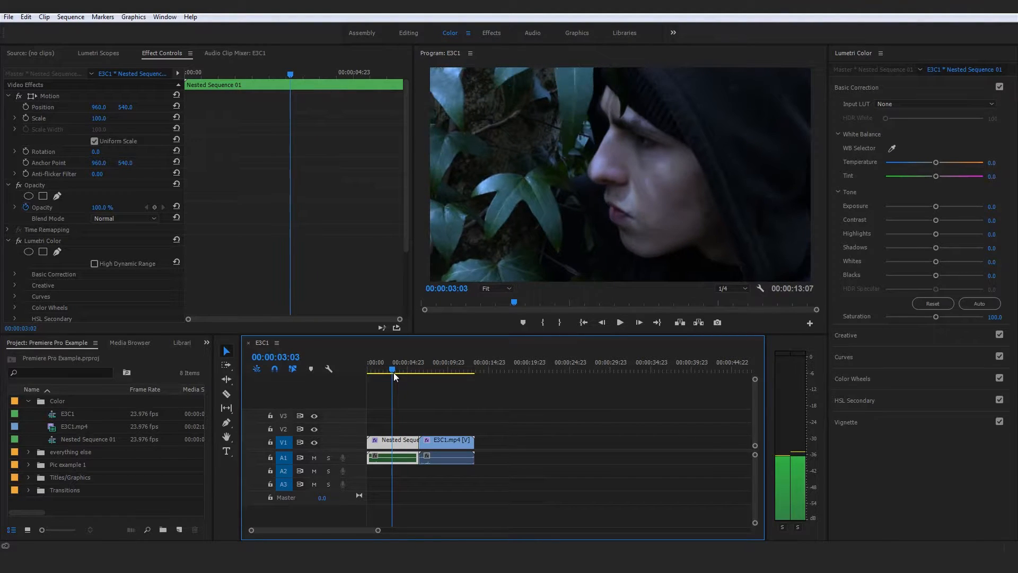
pyautogui.click(395, 377)
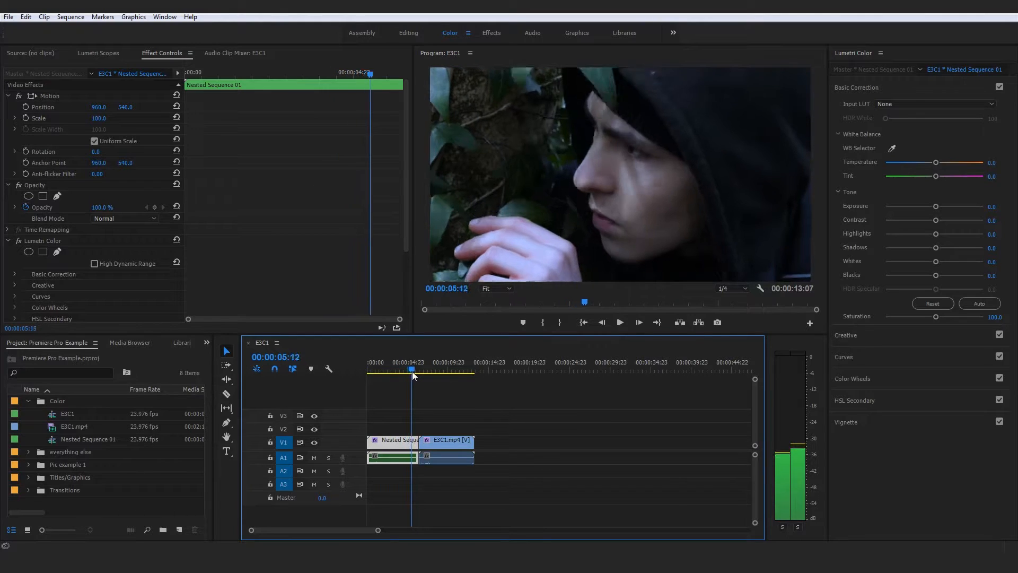
pyautogui.click(409, 371)
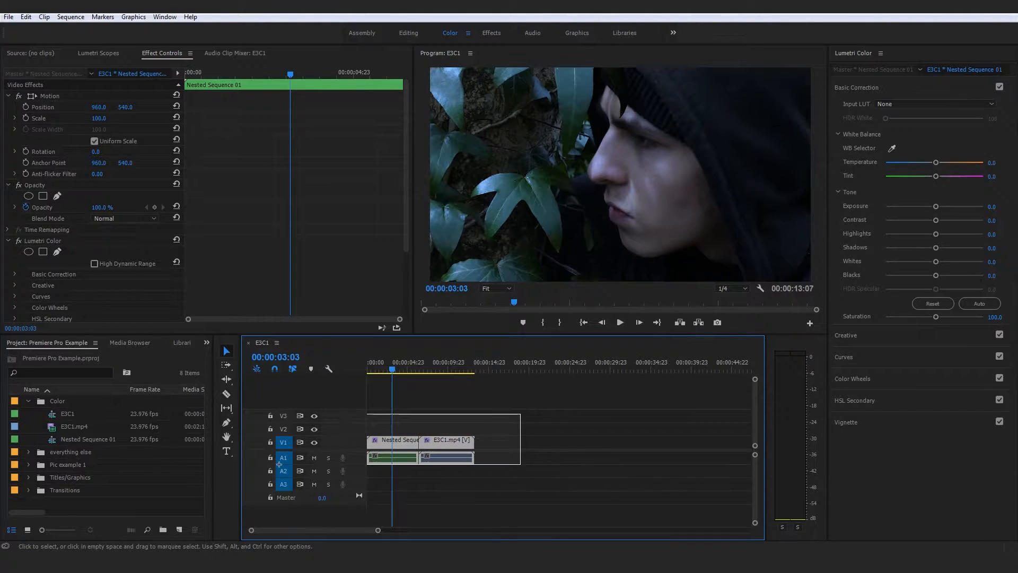
pyautogui.click(552, 403)
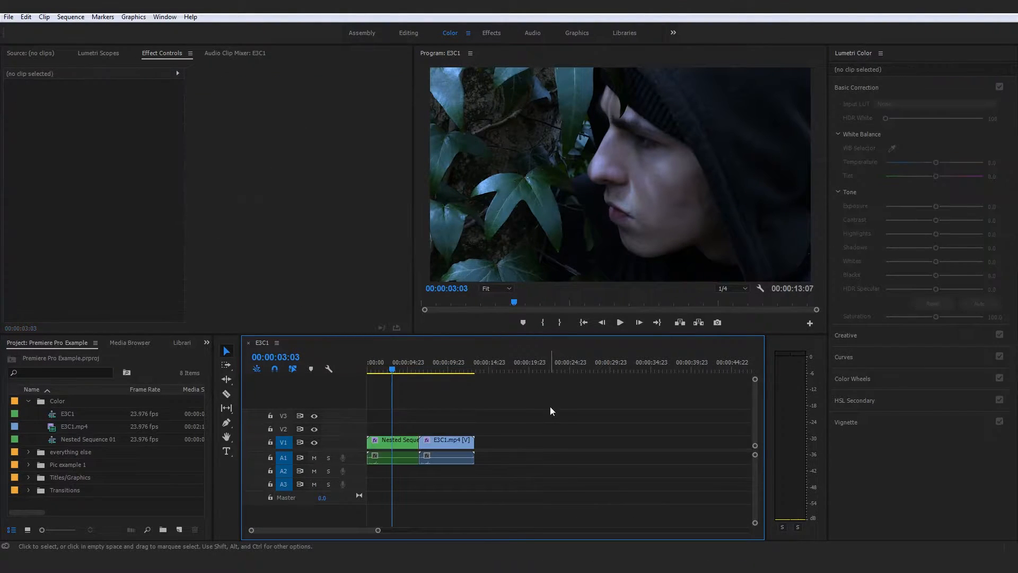
# Select the second clip E3C1.mp4 and move the playhead to its 00:00:11:01 frame.
pyautogui.click(396, 439)
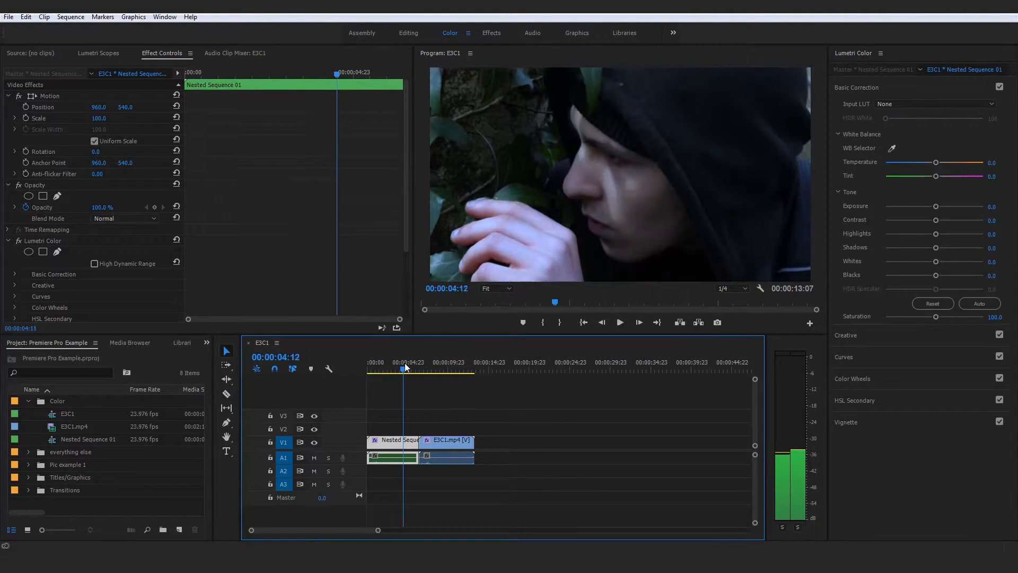
pyautogui.click(410, 368)
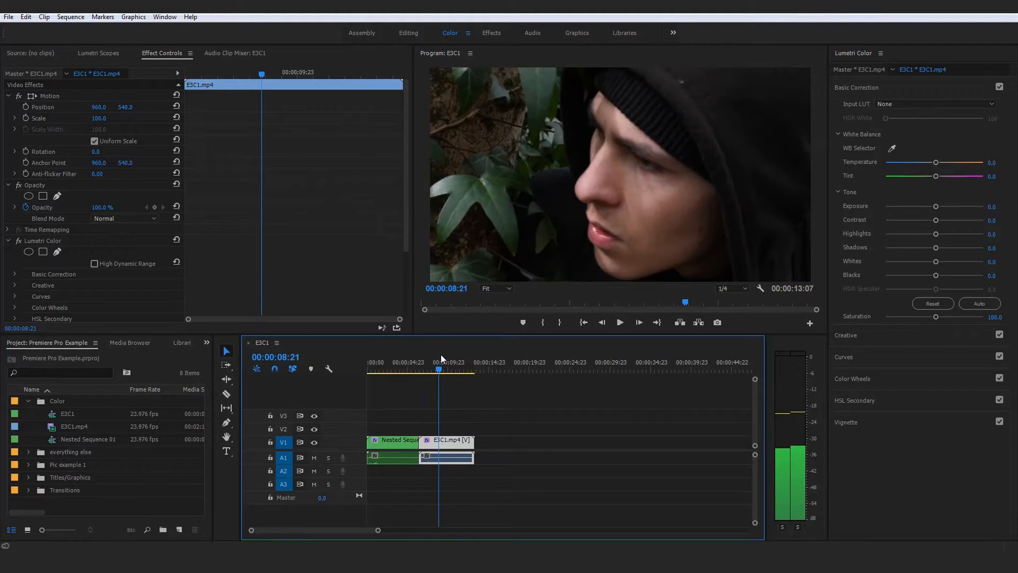
pyautogui.click(401, 369)
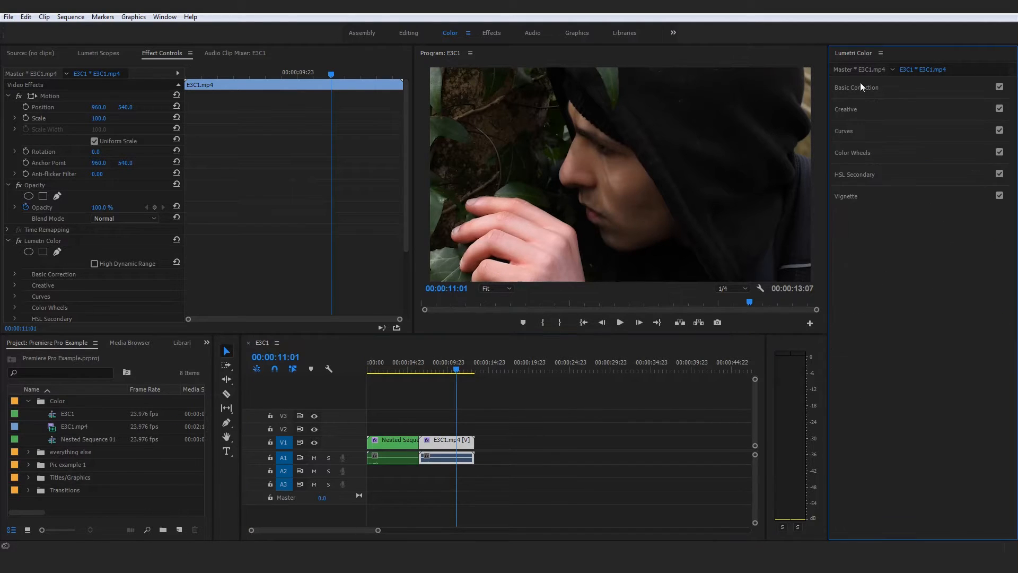
# Deselect the clip and return the playhead to the first clip's profile shot near 00:00:03:05.
pyautogui.click(578, 413)
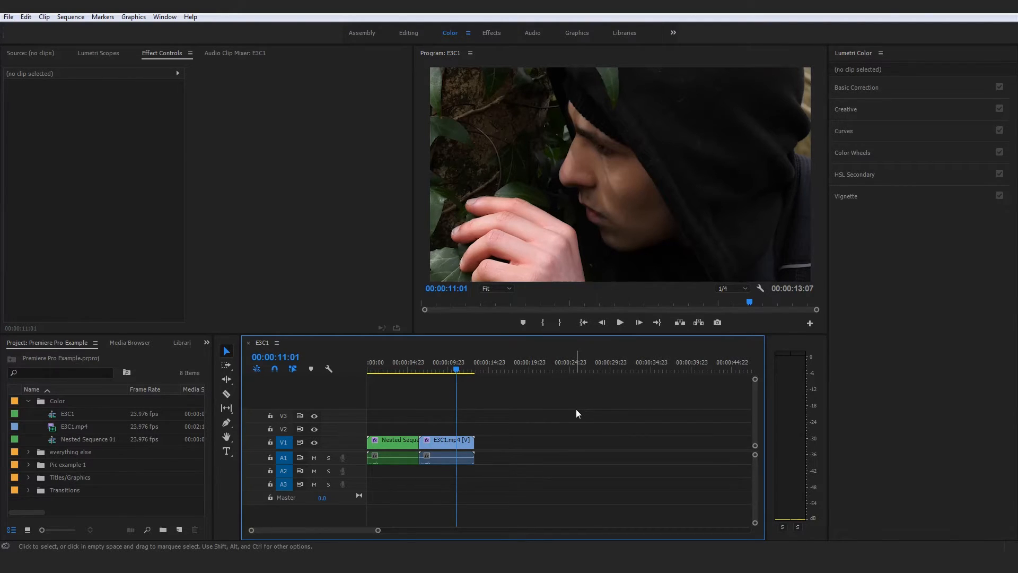
pyautogui.moveTo(571, 440)
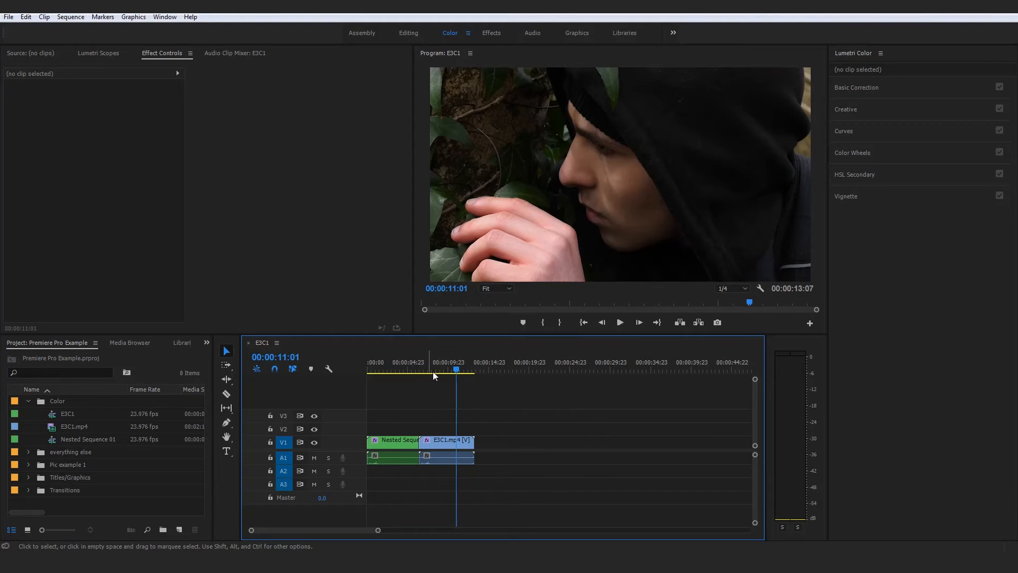
pyautogui.click(393, 439)
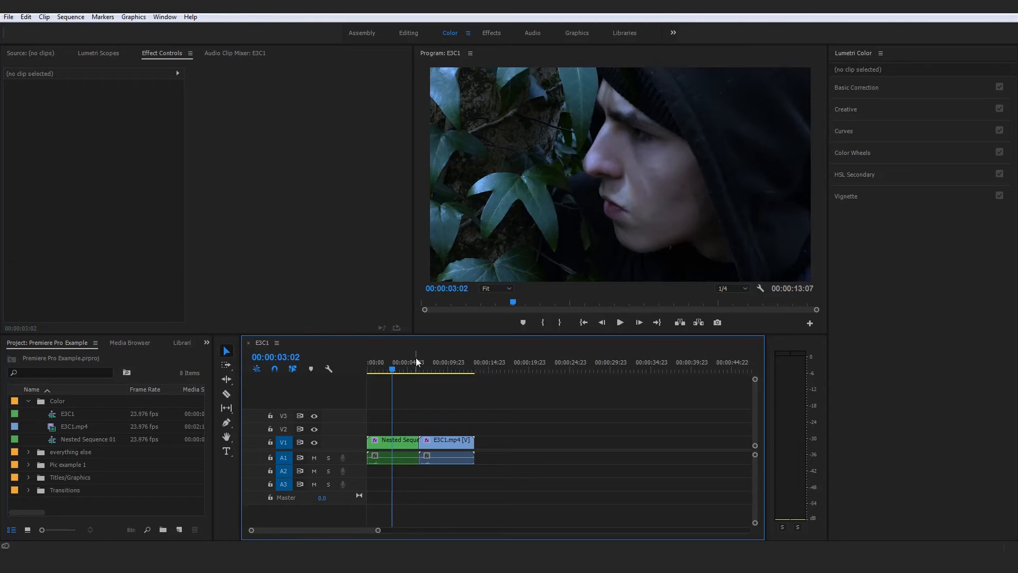
pyautogui.click(393, 439)
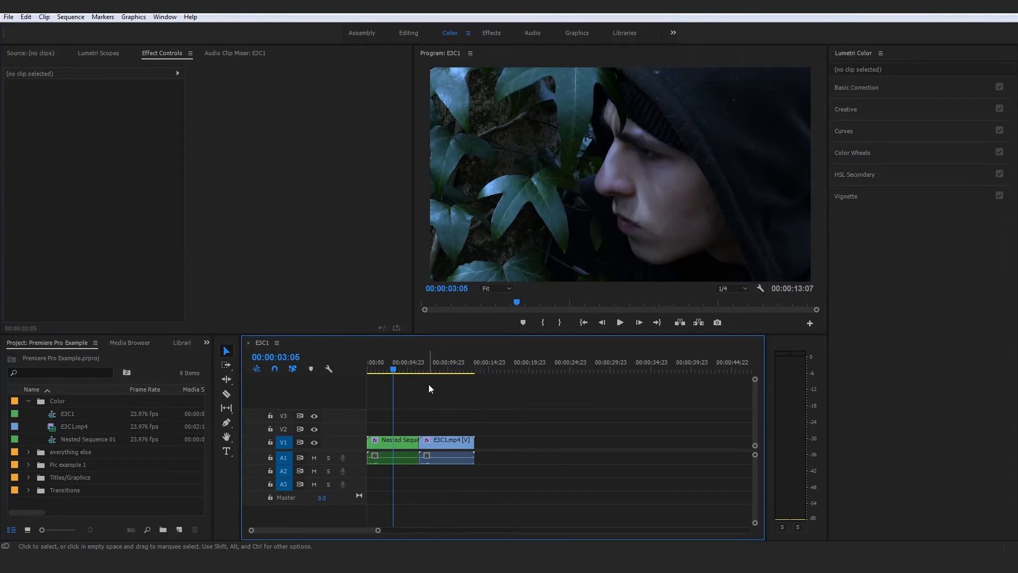
# Select the nested first clip and expand then collapse the Vignette section in Lumetri Color.
pyautogui.click(394, 439)
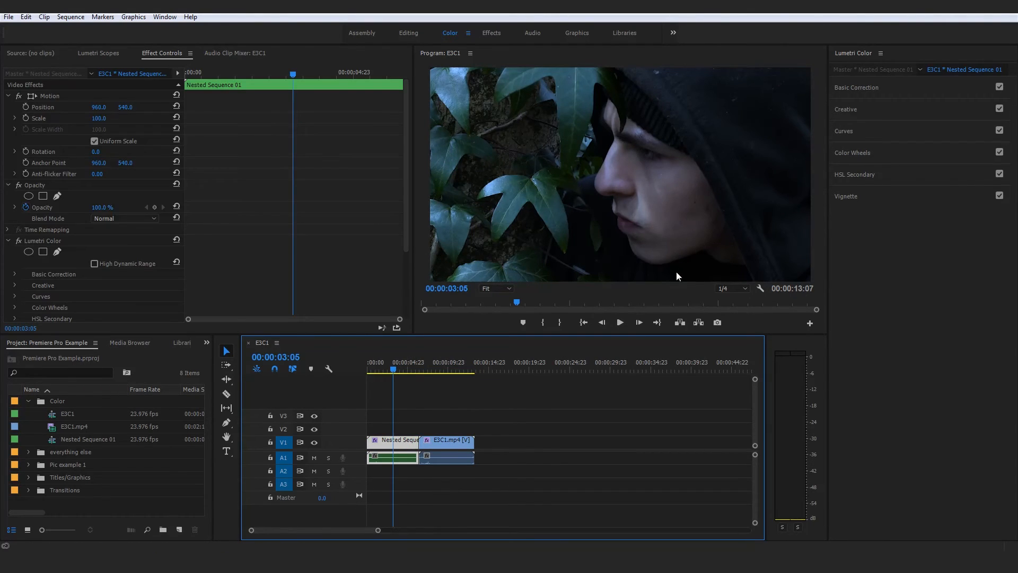
pyautogui.moveTo(846, 271)
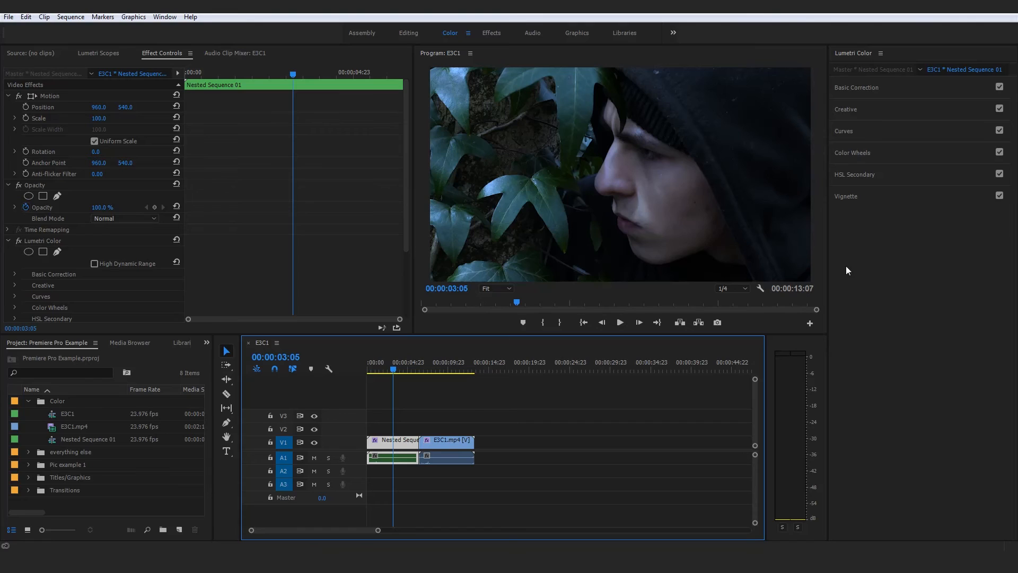
pyautogui.moveTo(848, 134)
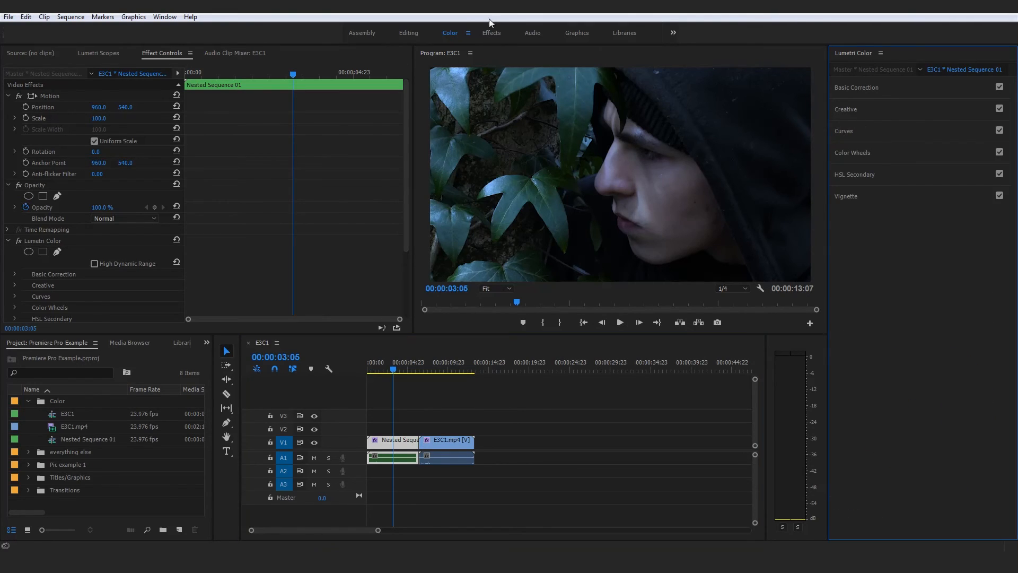
pyautogui.click(845, 196)
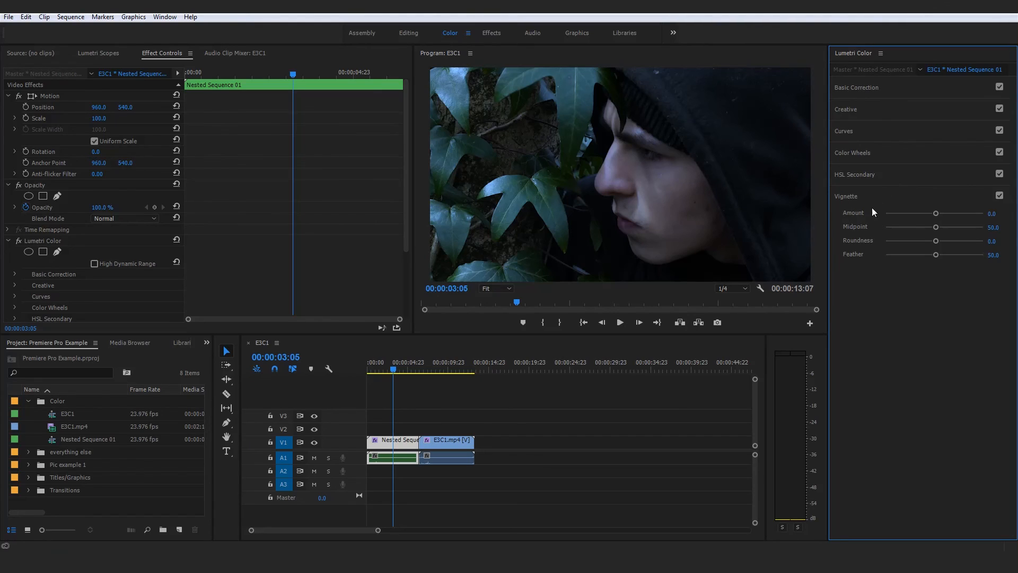
pyautogui.click(847, 195)
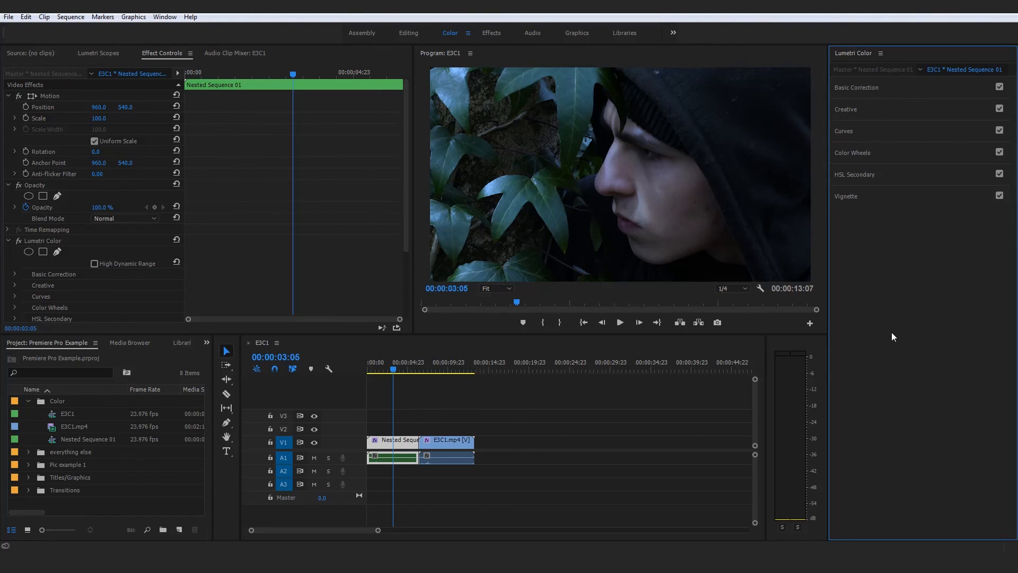